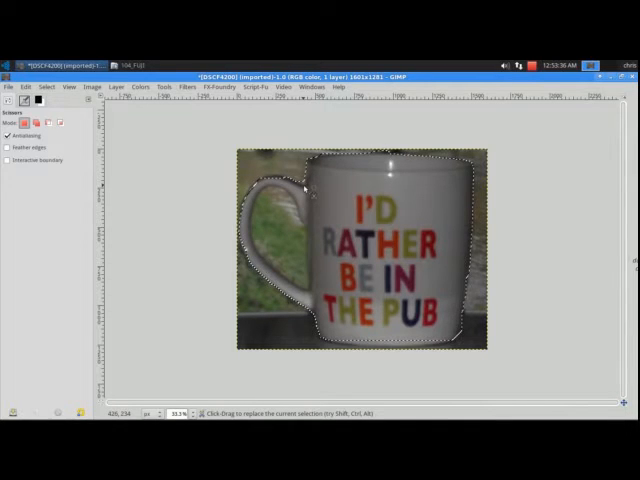
Step: Copy the scissors-selected mug to the clipboard via the context menu
right_click(360, 216)
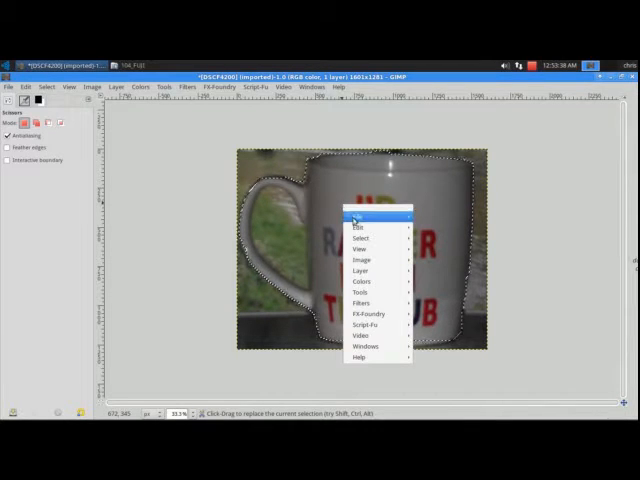
left_click(358, 228)
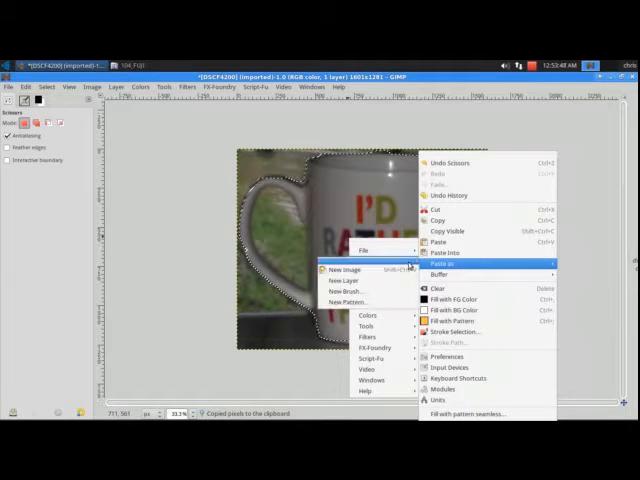
Step: Paste the mug as its own new image, then begin pasting it as a new brush
left_click(346, 270)
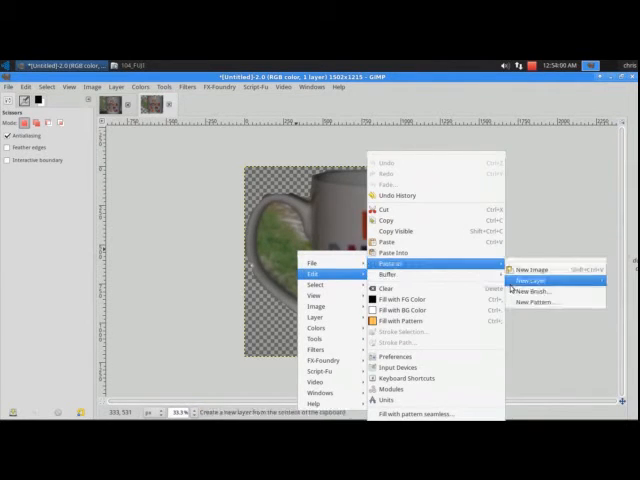
left_click(536, 292)
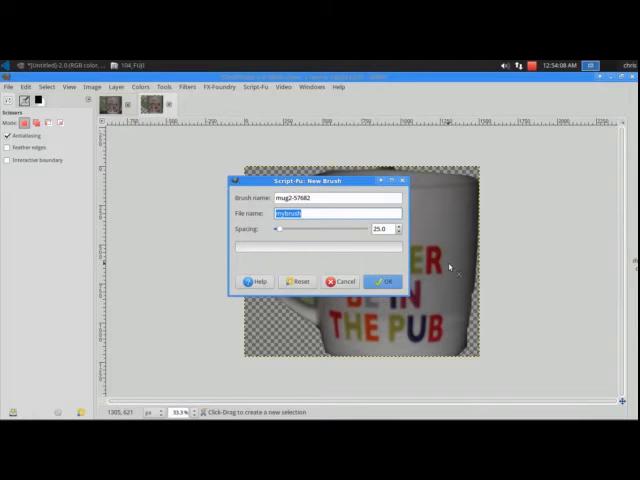
Step: Name the brush file 'mu' and confirm creating the mug brush
type("mug78217847")
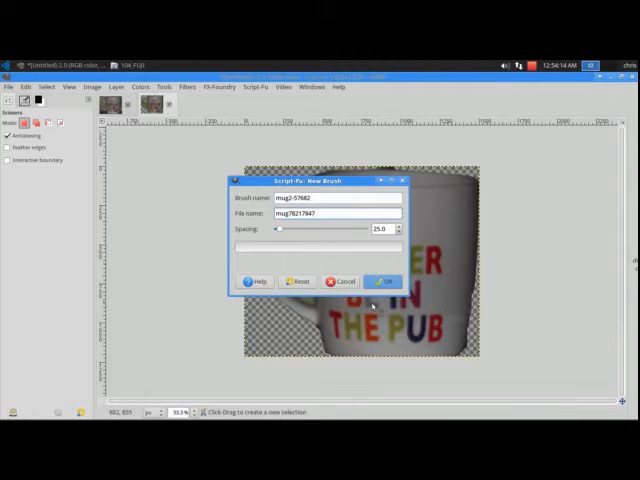
left_click(382, 280)
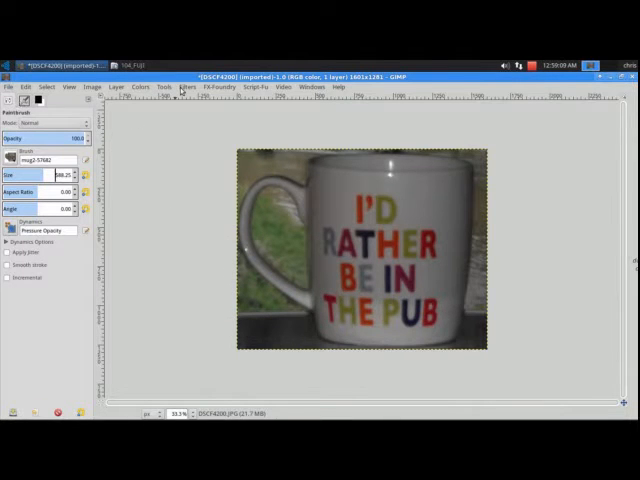
Step: Pick the new mug brush from the Brush selector for the paintbrush
left_click(164, 88)
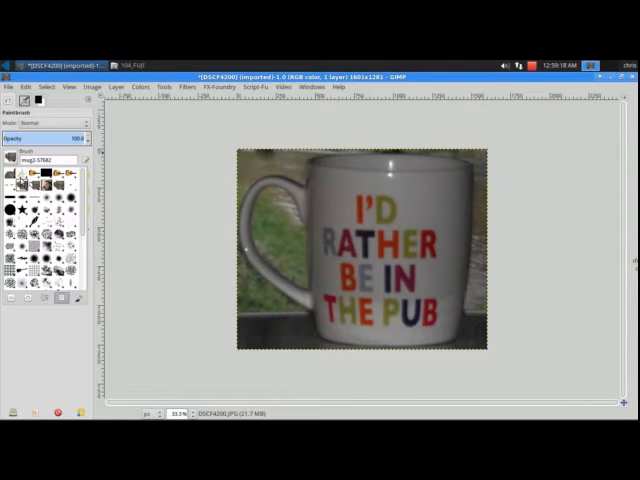
left_click(40, 178)
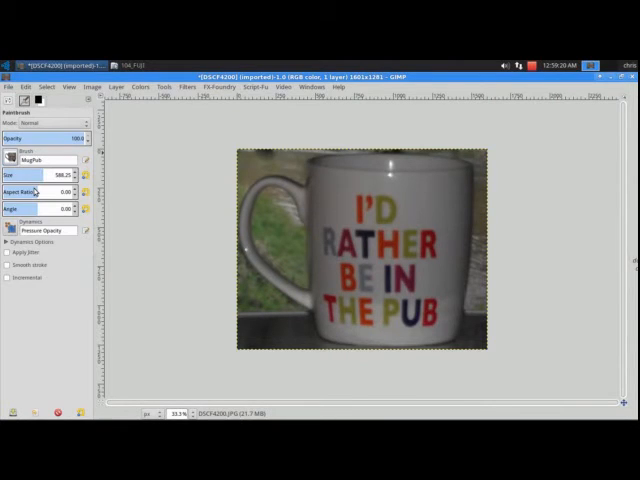